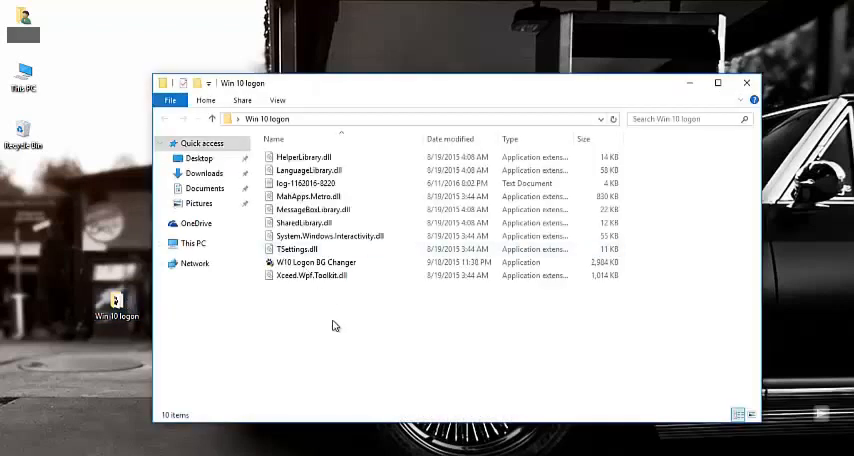
# Run the W10 Logon BG Changer application as administrator from the Win 10 logon folder
pyautogui.click(316, 262)
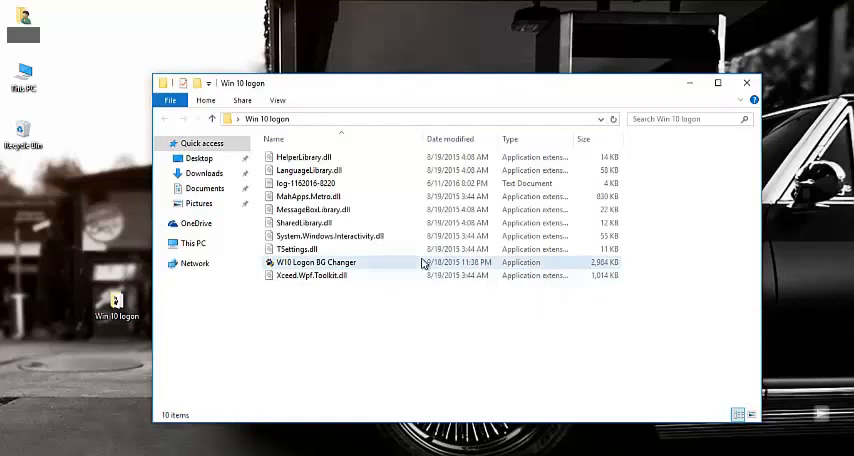
pyautogui.click(316, 262)
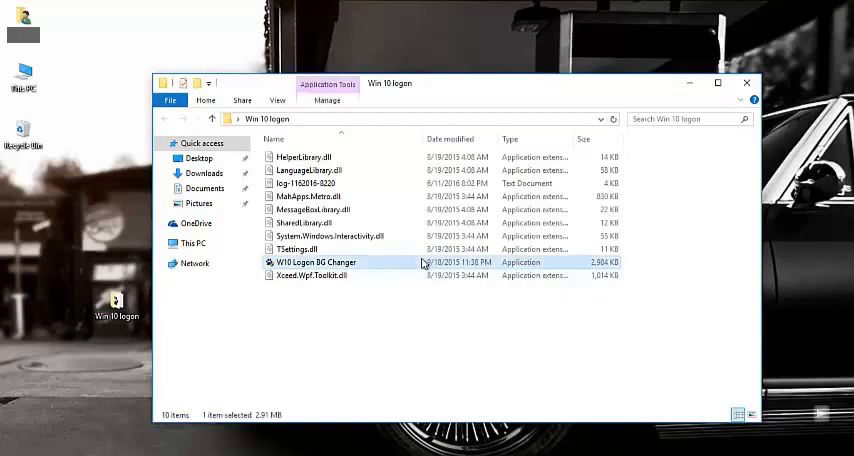
pyautogui.moveTo(350, 264)
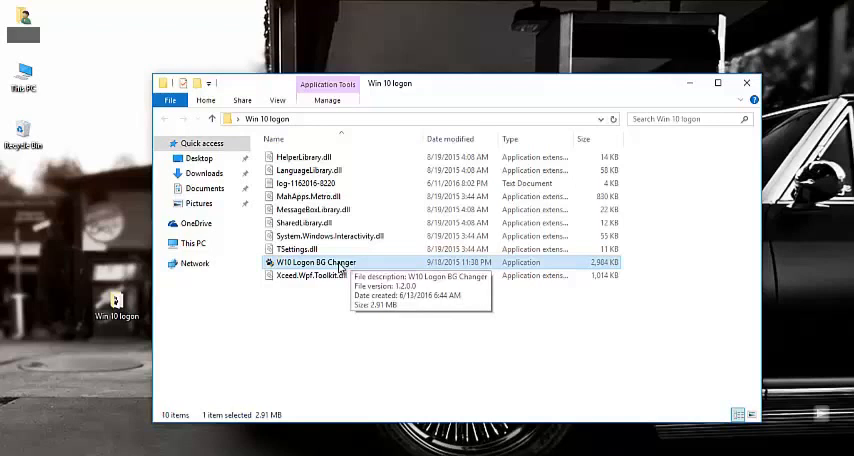
pyautogui.rightClick(312, 262)
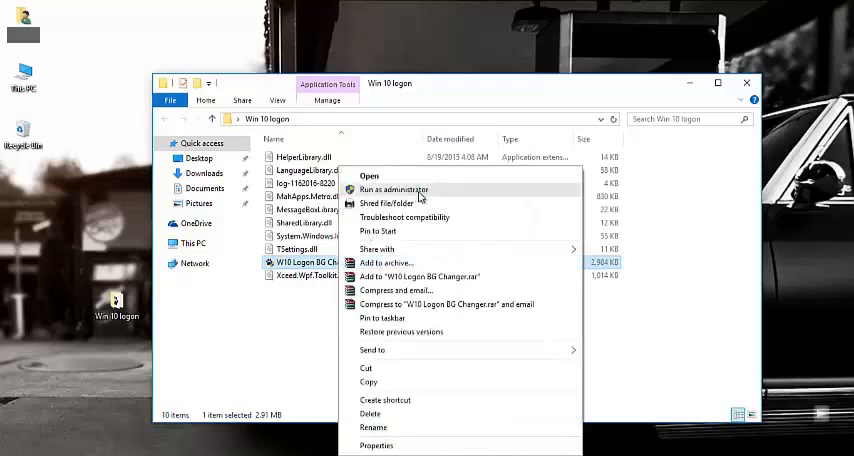
pyautogui.click(392, 190)
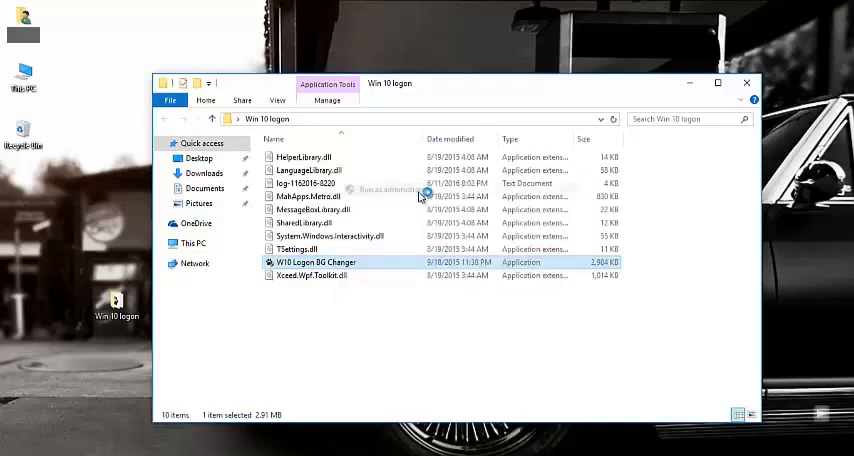
# Show the Edit Background panel beside the current logon screen preview
pyautogui.doubleClick(316, 260)
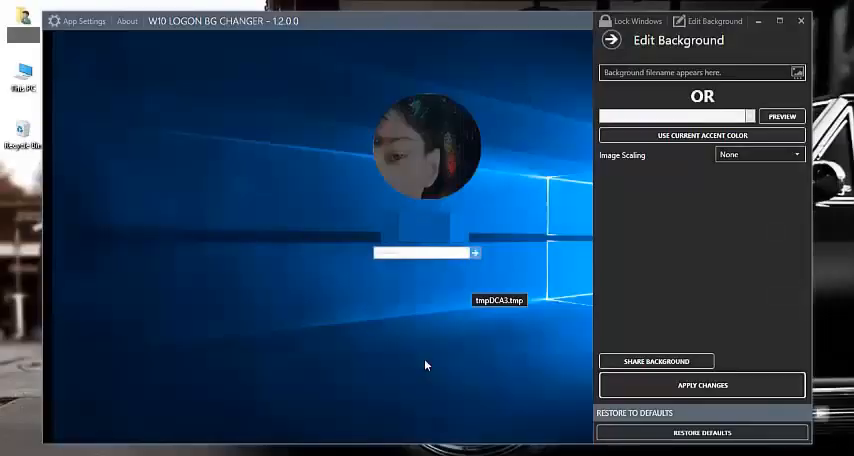
pyautogui.moveTo(400, 350)
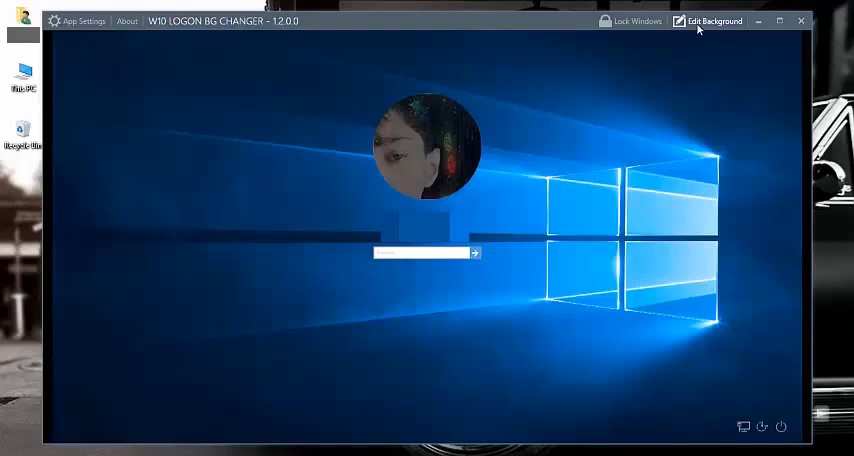
pyautogui.click(712, 20)
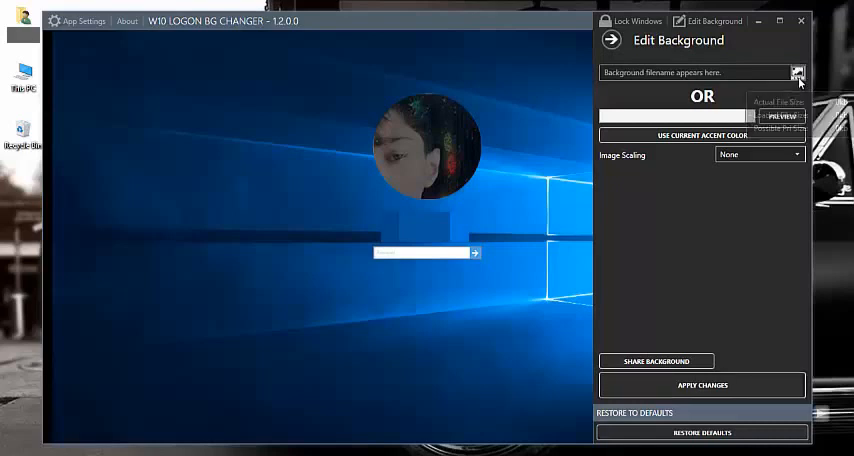
# Browse the wallpapers folder and choose the image Wallpaper 1080p (02)
pyautogui.click(796, 72)
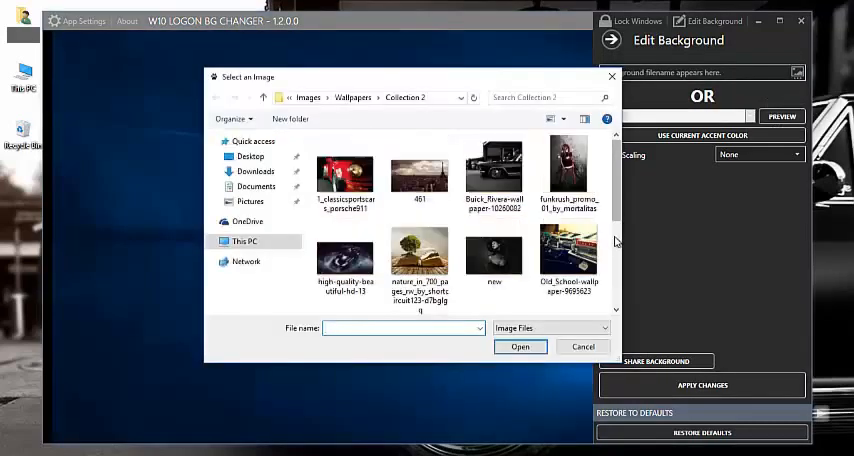
pyautogui.click(344, 170)
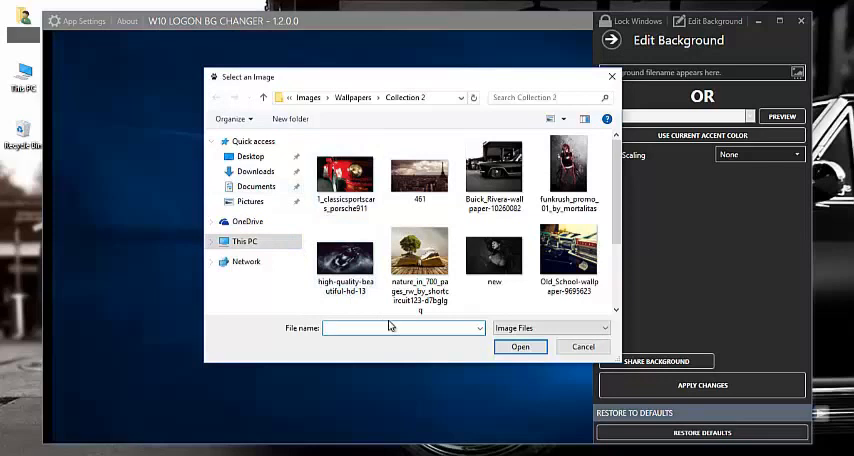
pyautogui.moveTo(618, 272)
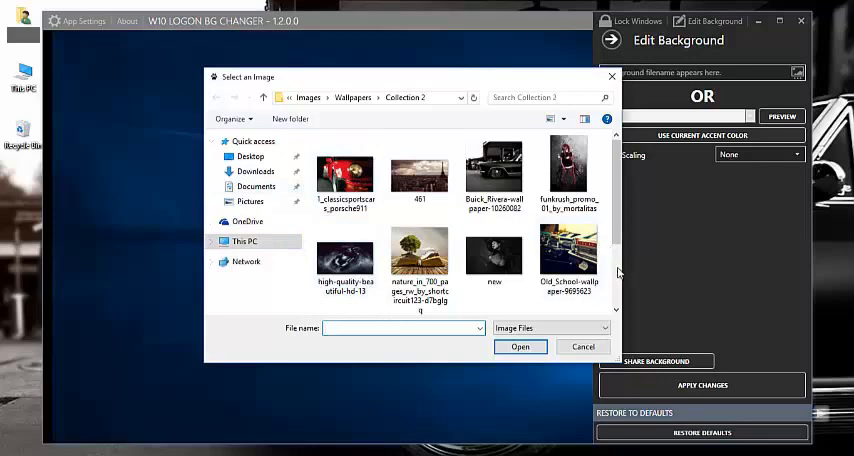
pyautogui.scroll(-3)
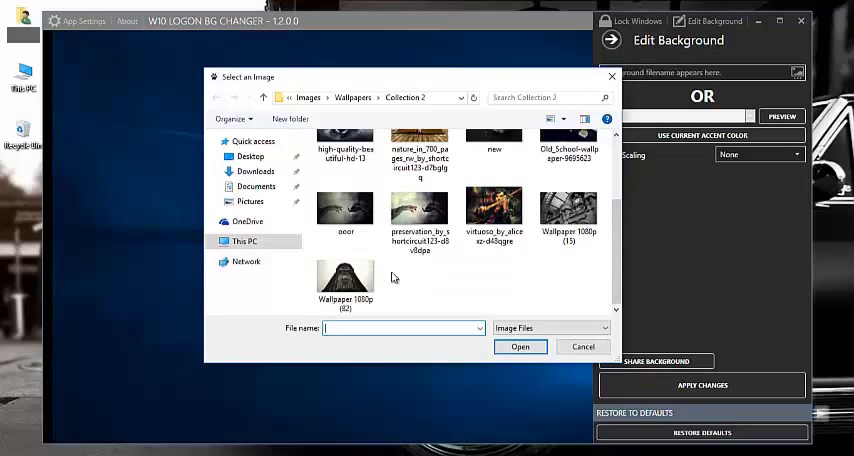
pyautogui.click(344, 270)
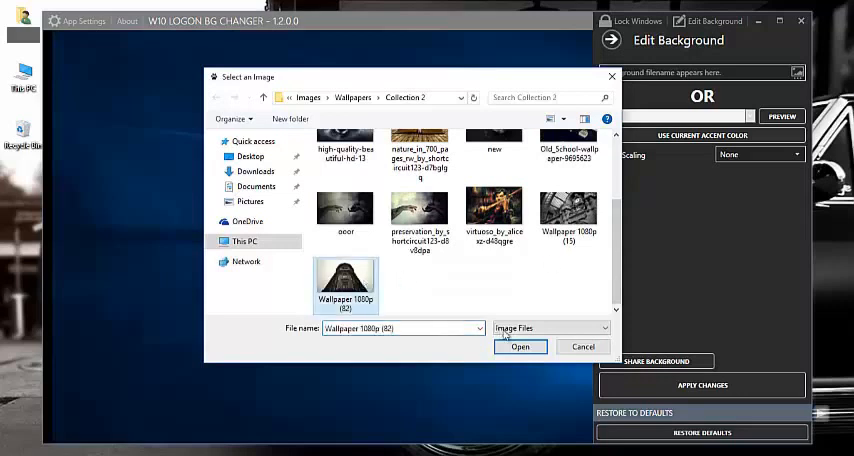
# Apply the building wallpaper as the logon background and acknowledge the Success dialog
pyautogui.click(520, 346)
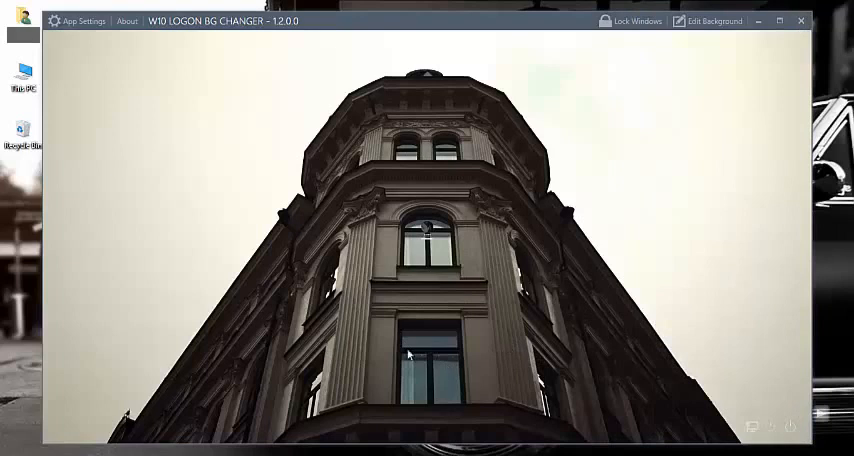
pyautogui.moveTo(456, 294)
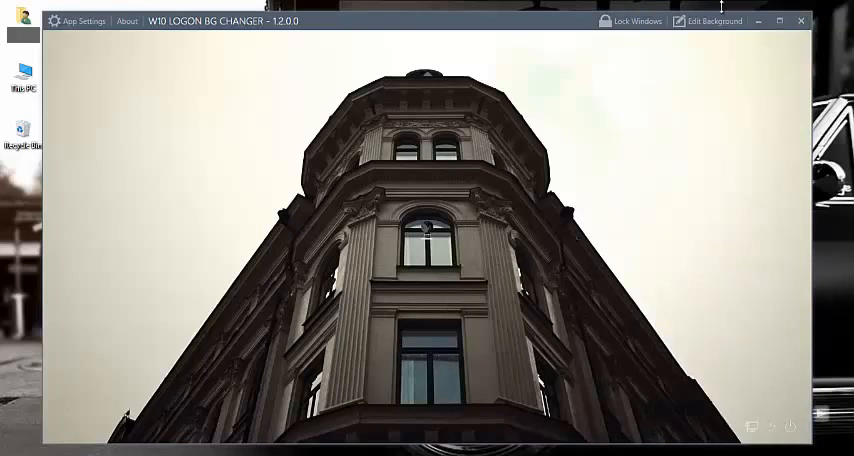
pyautogui.click(712, 20)
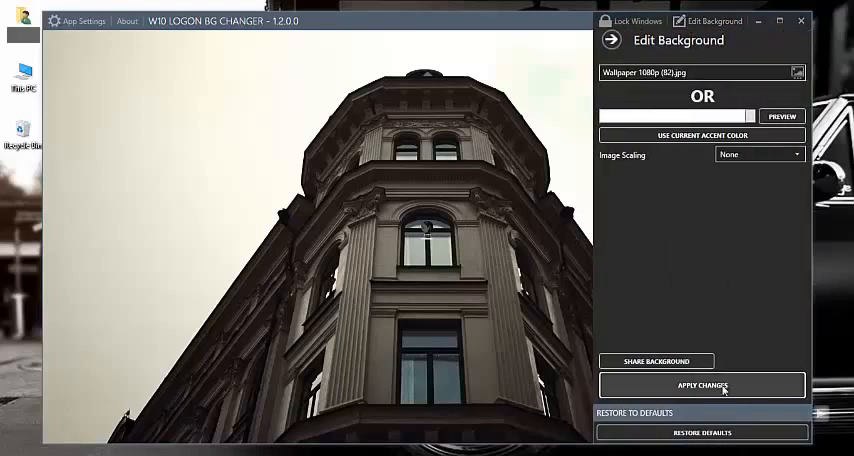
pyautogui.click(702, 384)
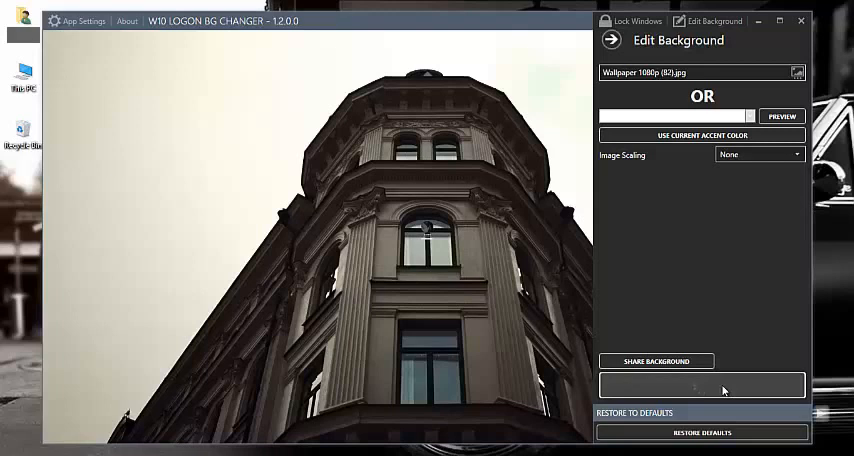
pyautogui.click(702, 384)
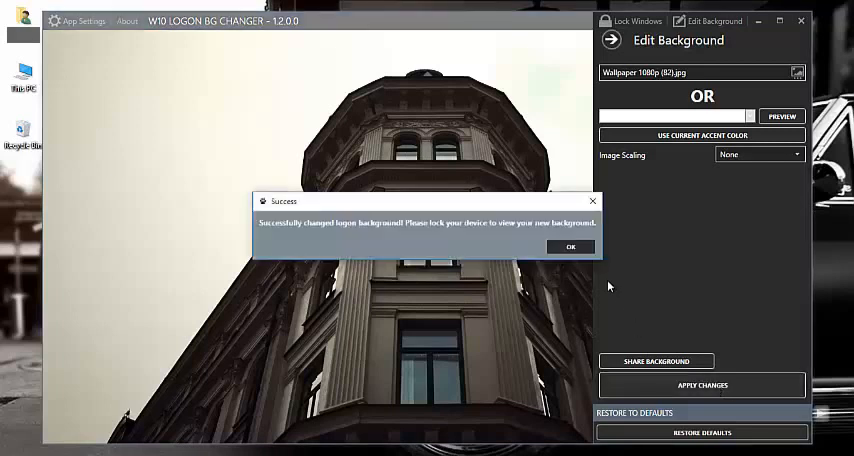
pyautogui.click(572, 246)
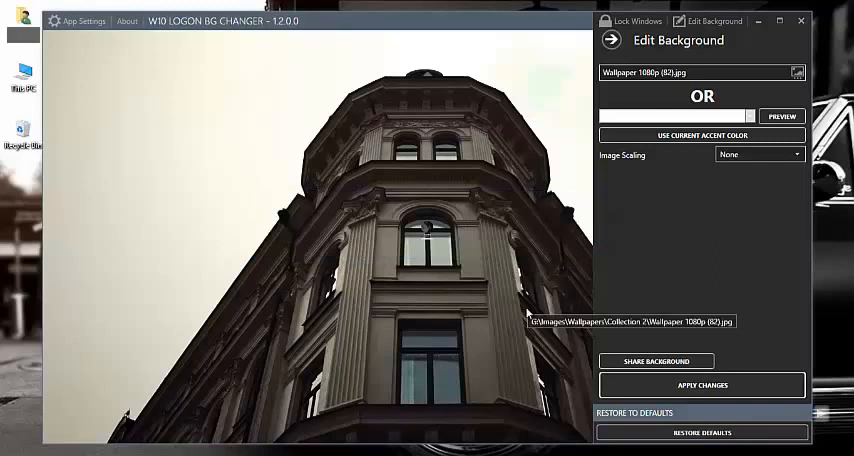
pyautogui.moveTo(528, 318)
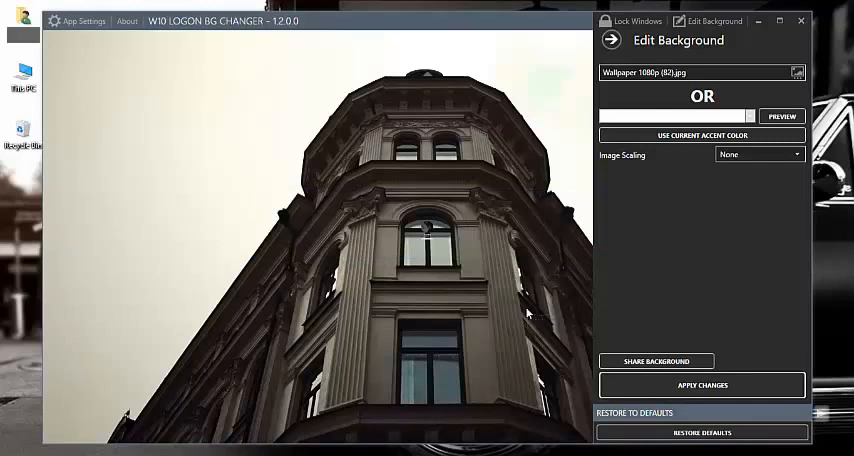